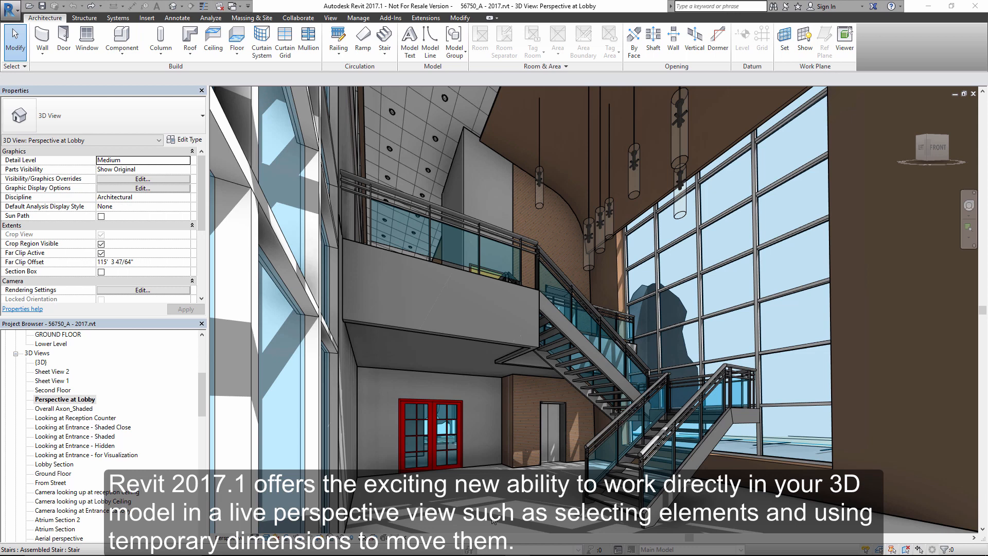
pyautogui.moveTo(443, 460)
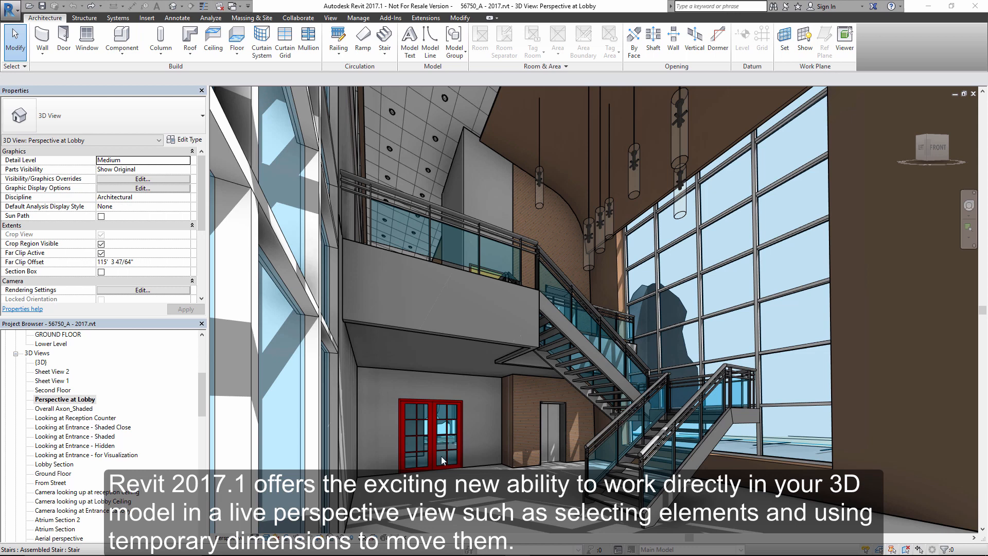
# Select the red double door and edit its temporary dimension to shift it left along the wall
pyautogui.click(434, 435)
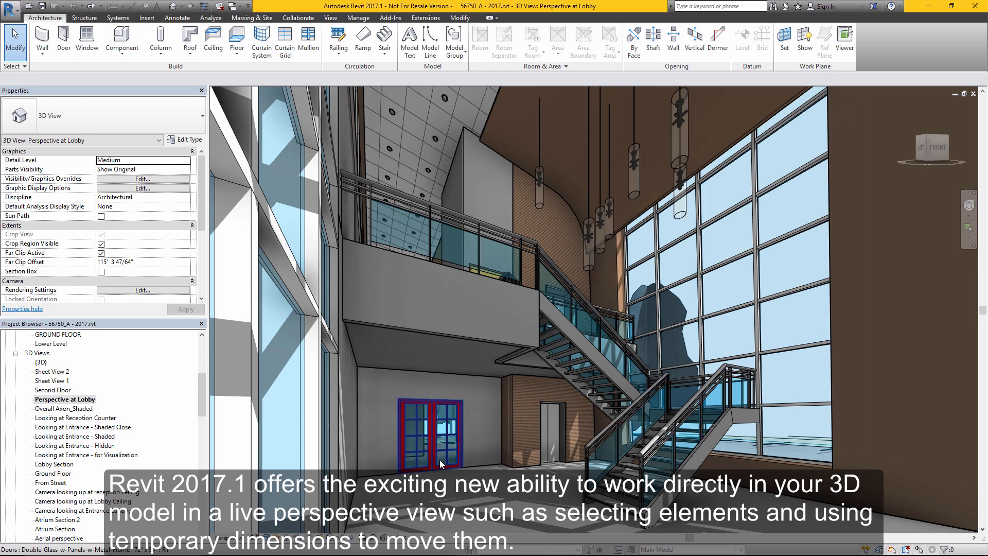
pyautogui.click(432, 435)
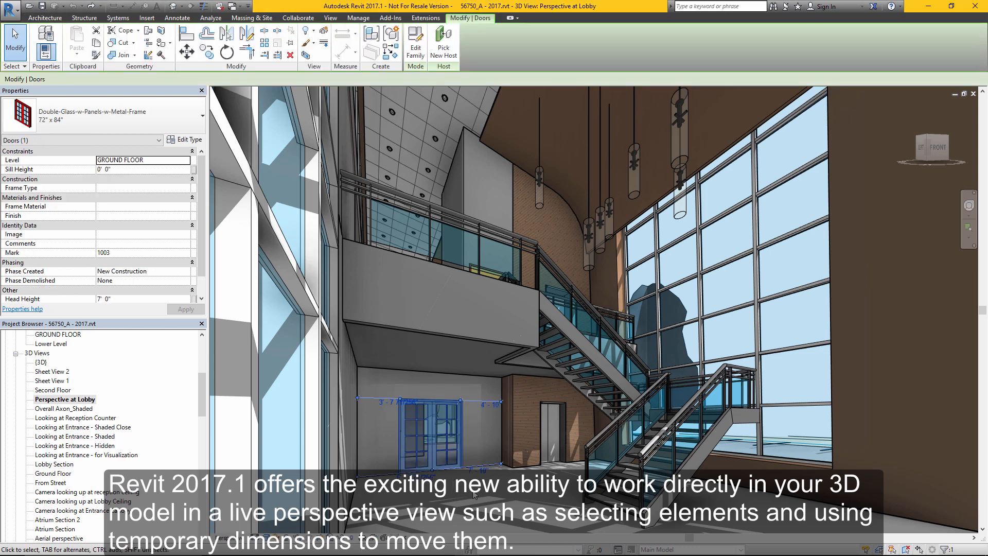
pyautogui.click(481, 473)
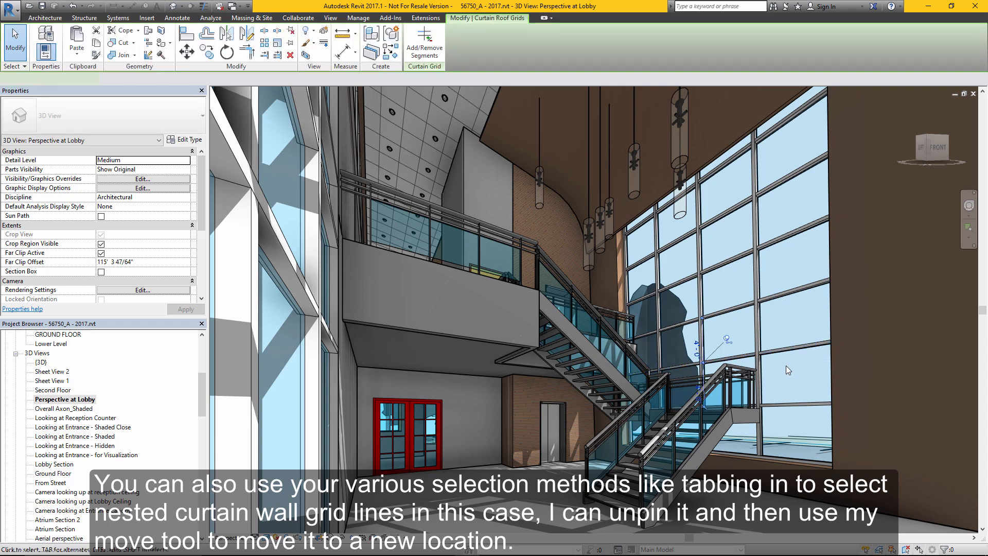
# Select the nested curtain wall grid line, move it and place a copy nearby
pyautogui.click(729, 341)
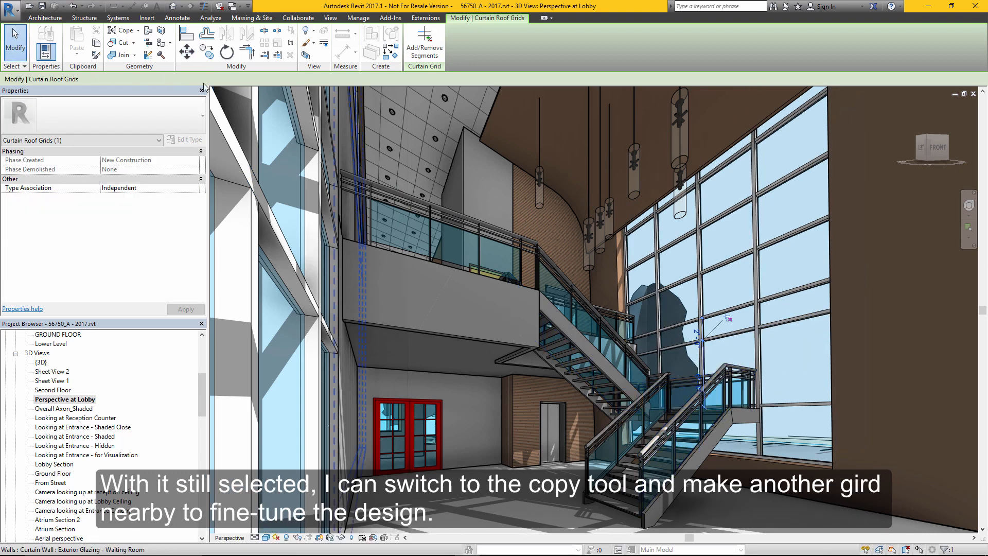
pyautogui.click(206, 51)
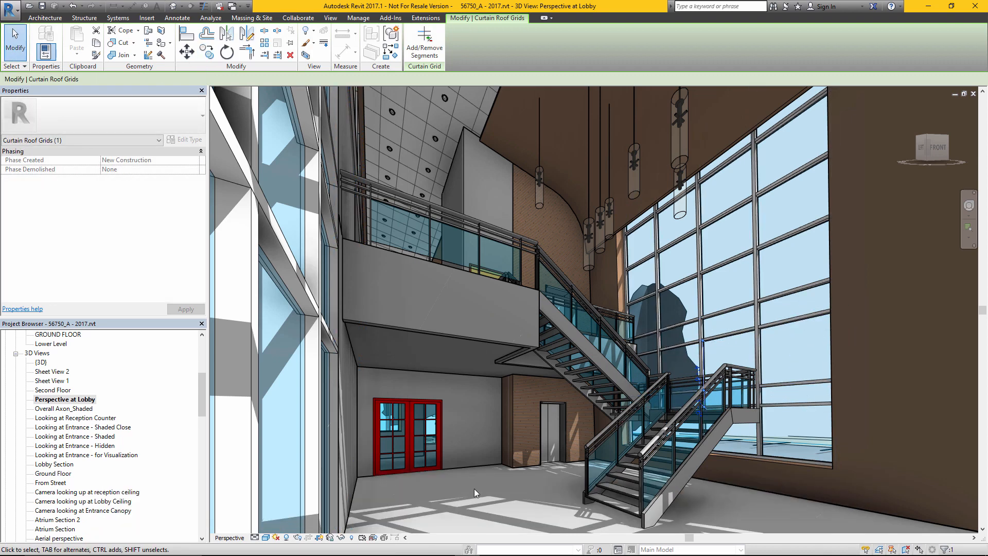
pyautogui.click(44, 17)
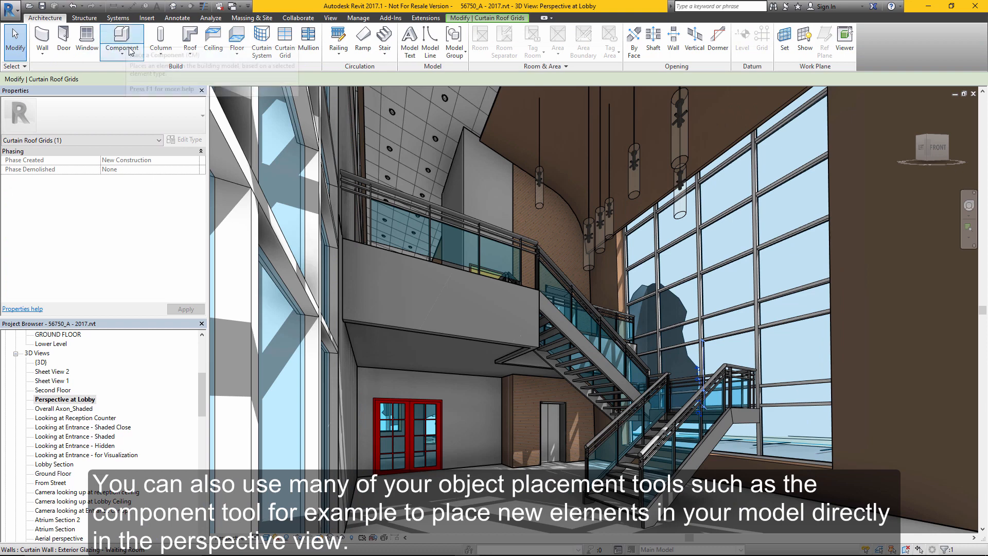
# Start placing a component and list the available types, with a recessed downlight current
pyautogui.click(121, 39)
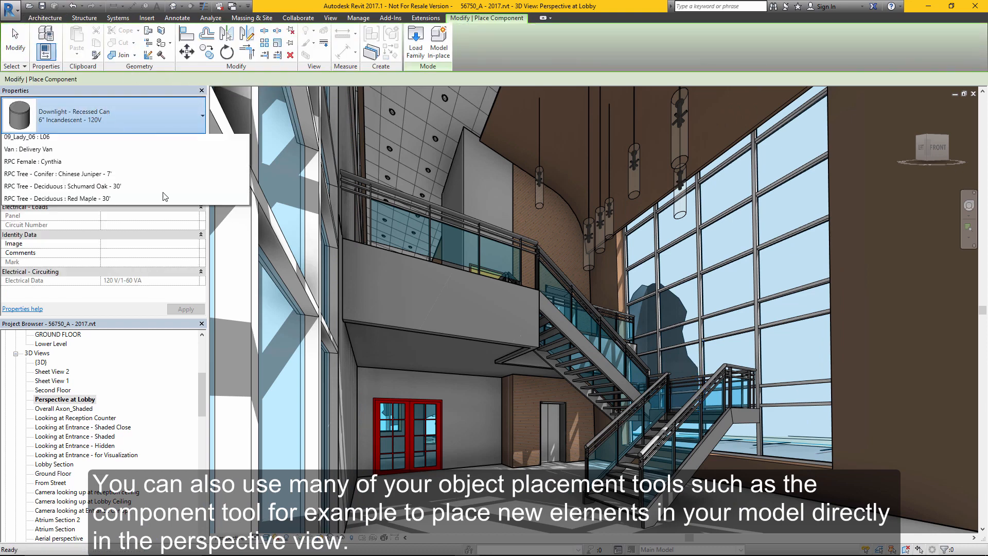
pyautogui.click(199, 116)
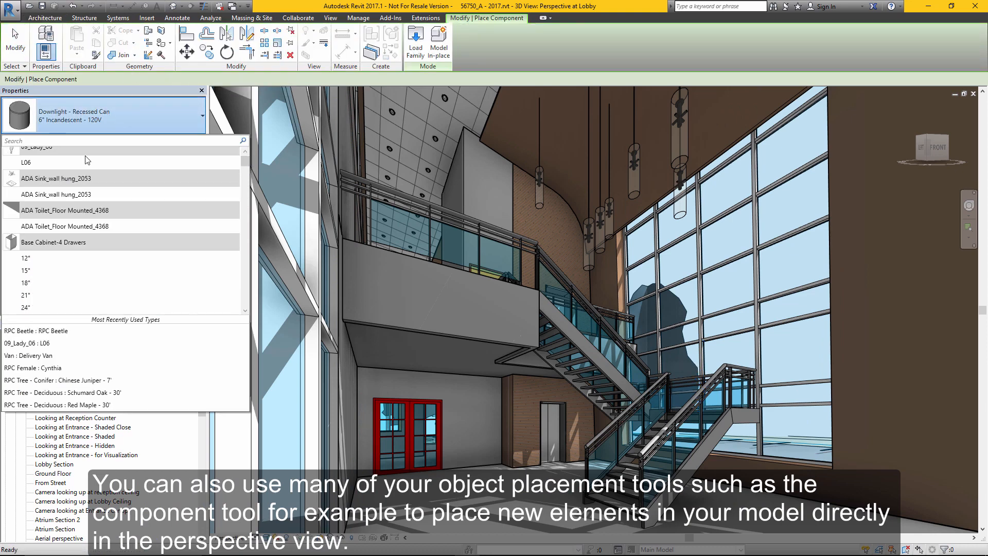